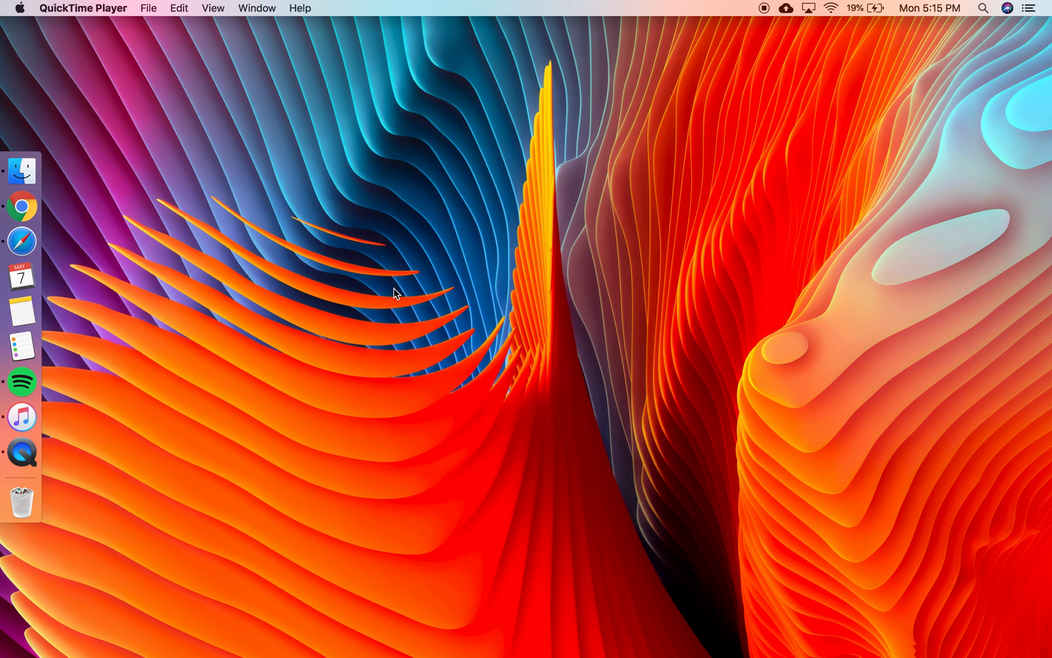
{"action": "mouse_move", "coordinate": [22, 241]}
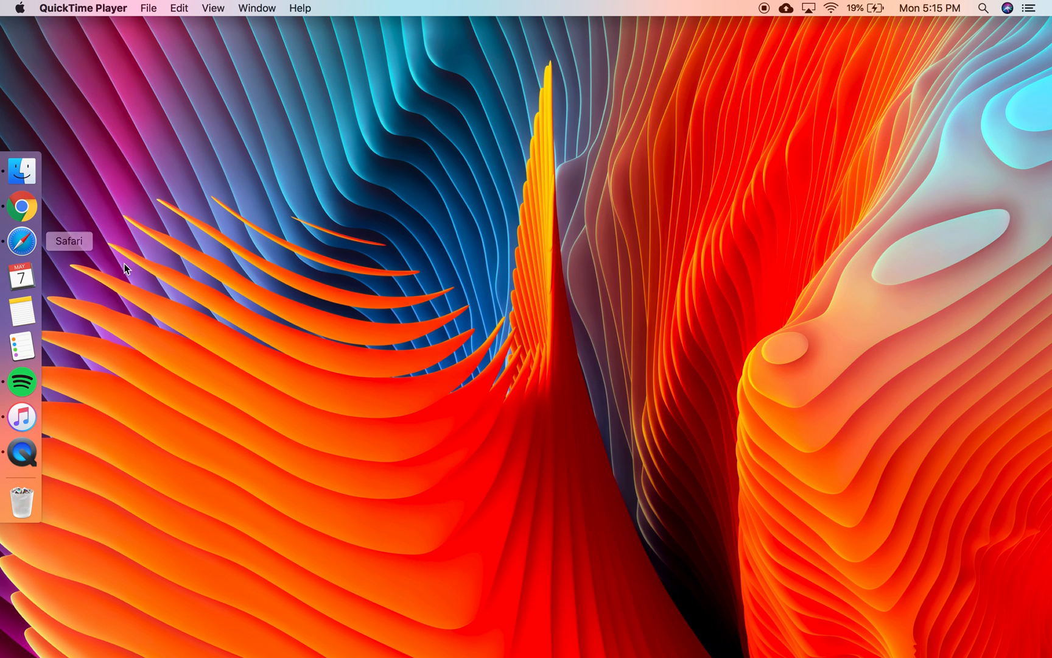
{"action": "mouse_move", "coordinate": [352, 329]}
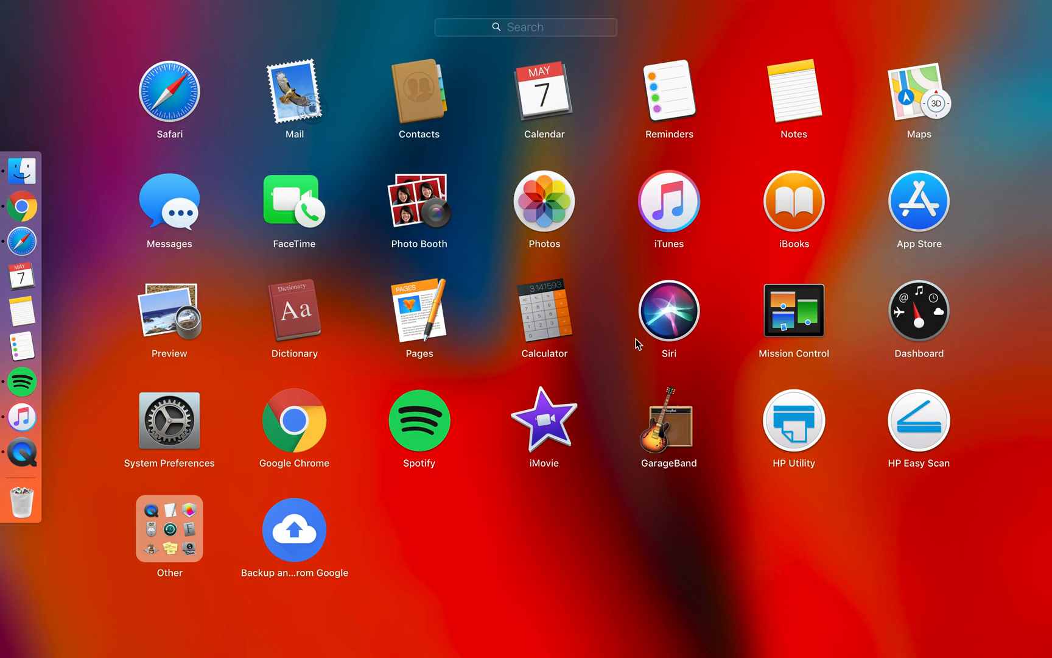
{"action": "mouse_move", "coordinate": [174, 416]}
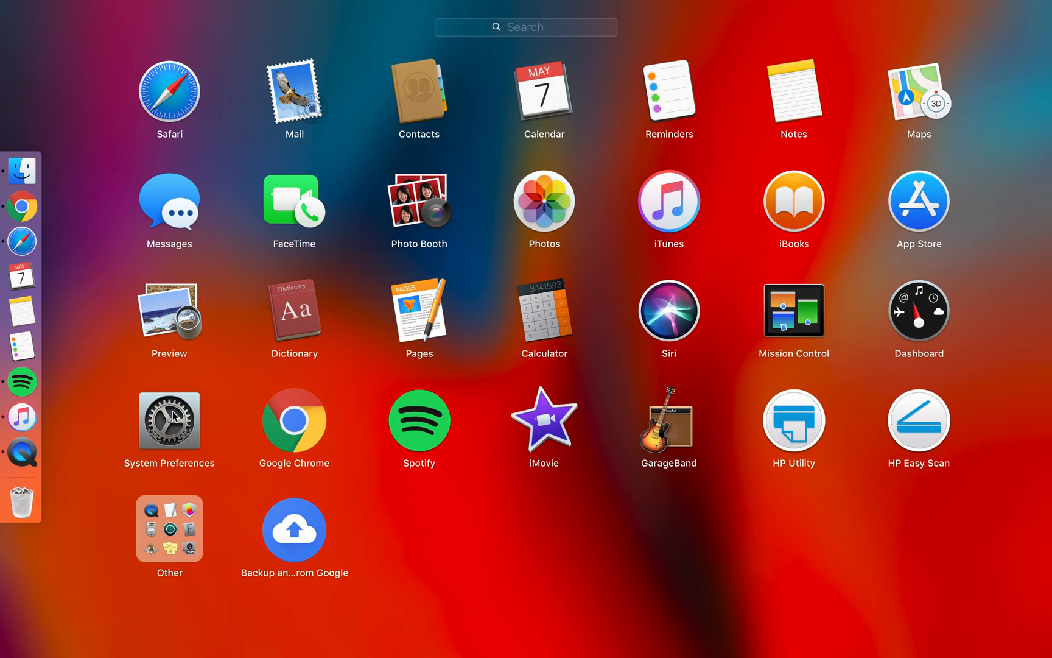
Open the Dock settings pane from System Preferences.
{"action": "left_click", "coordinate": [170, 419]}
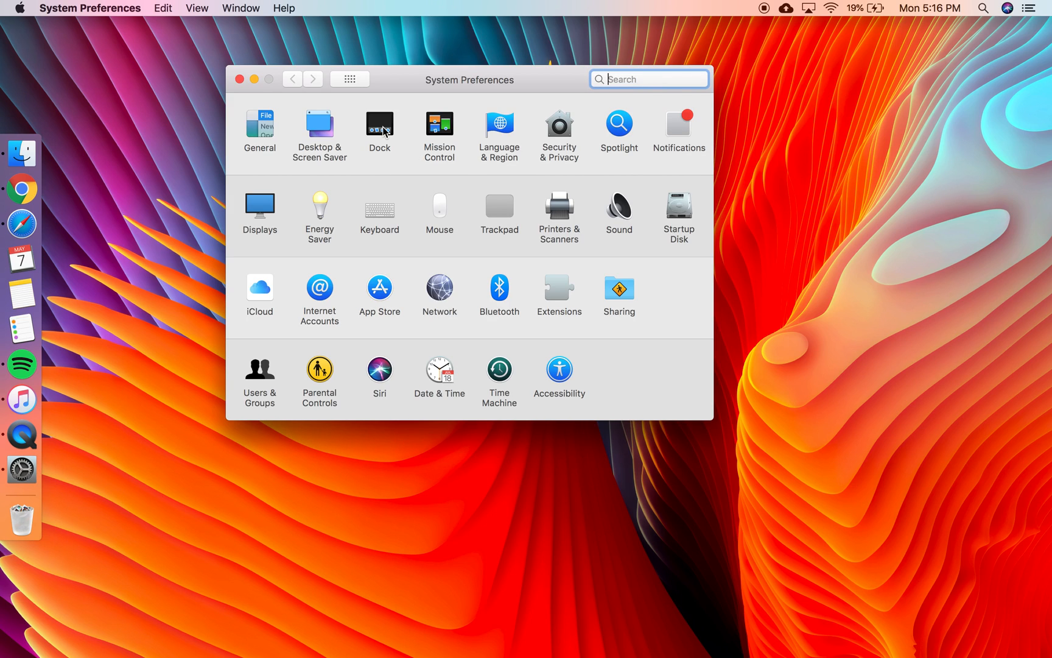
{"action": "left_click", "coordinate": [379, 127]}
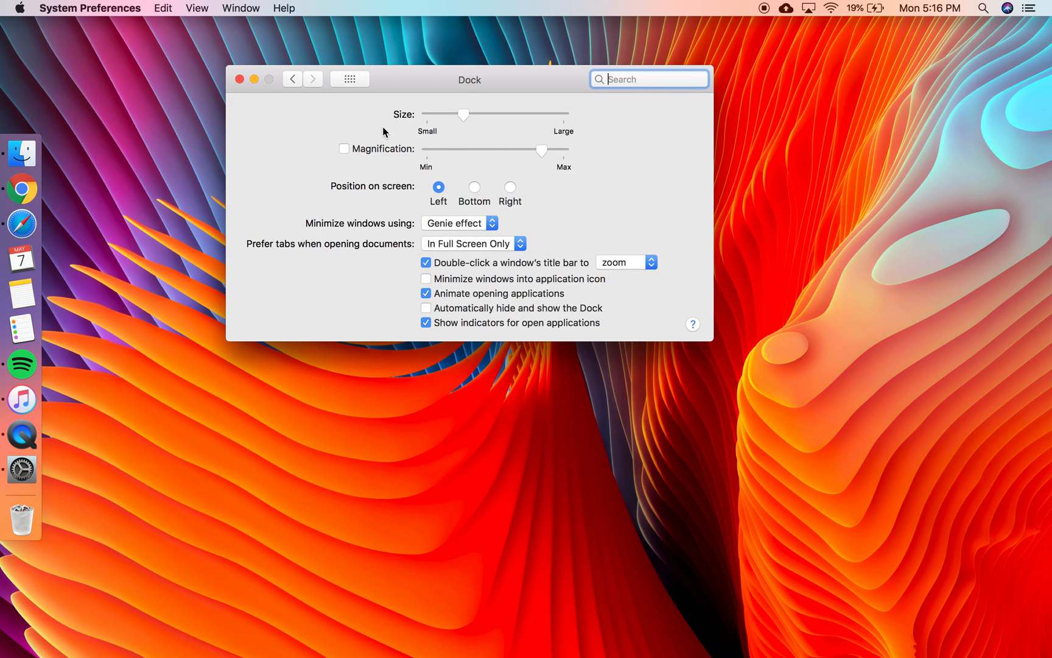
{"action": "mouse_move", "coordinate": [368, 196]}
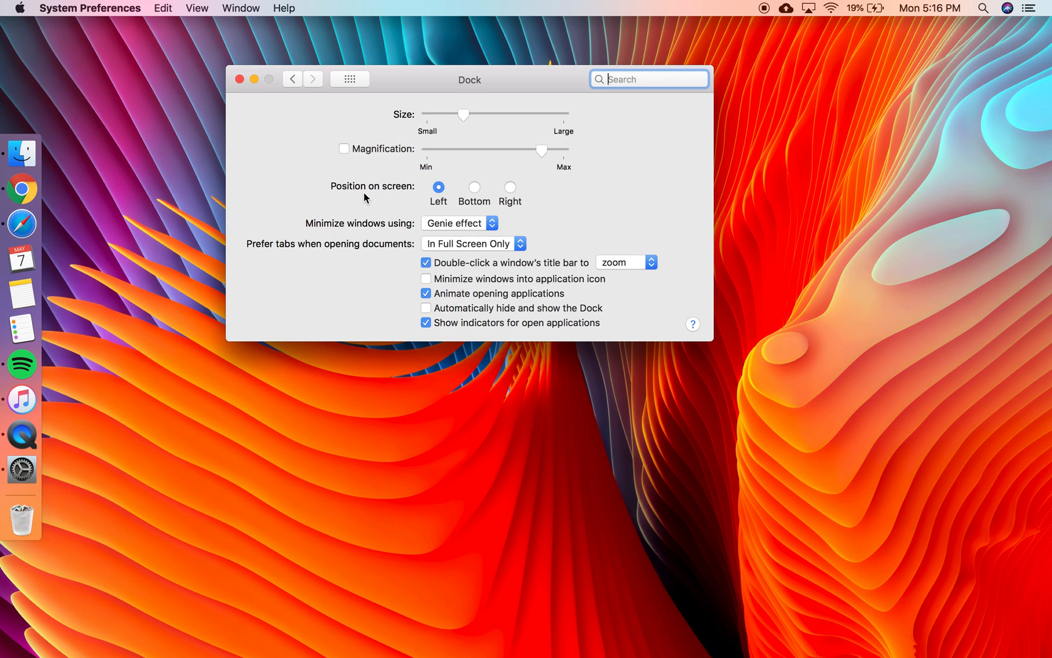
{"action": "mouse_move", "coordinate": [449, 194]}
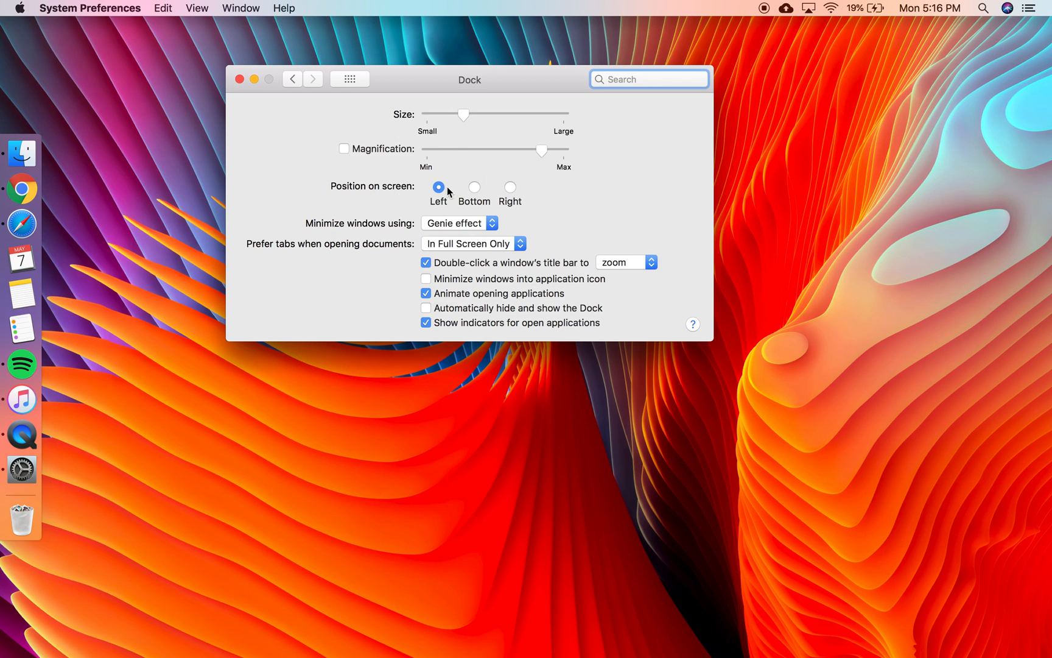
{"action": "mouse_move", "coordinate": [22, 292]}
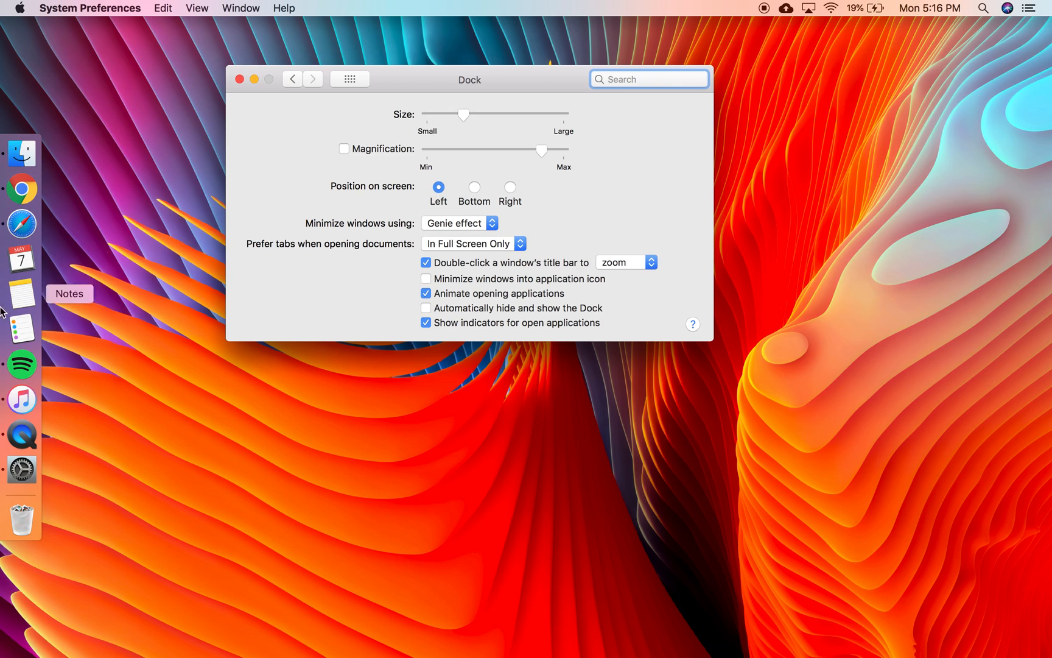
{"action": "mouse_move", "coordinate": [477, 143]}
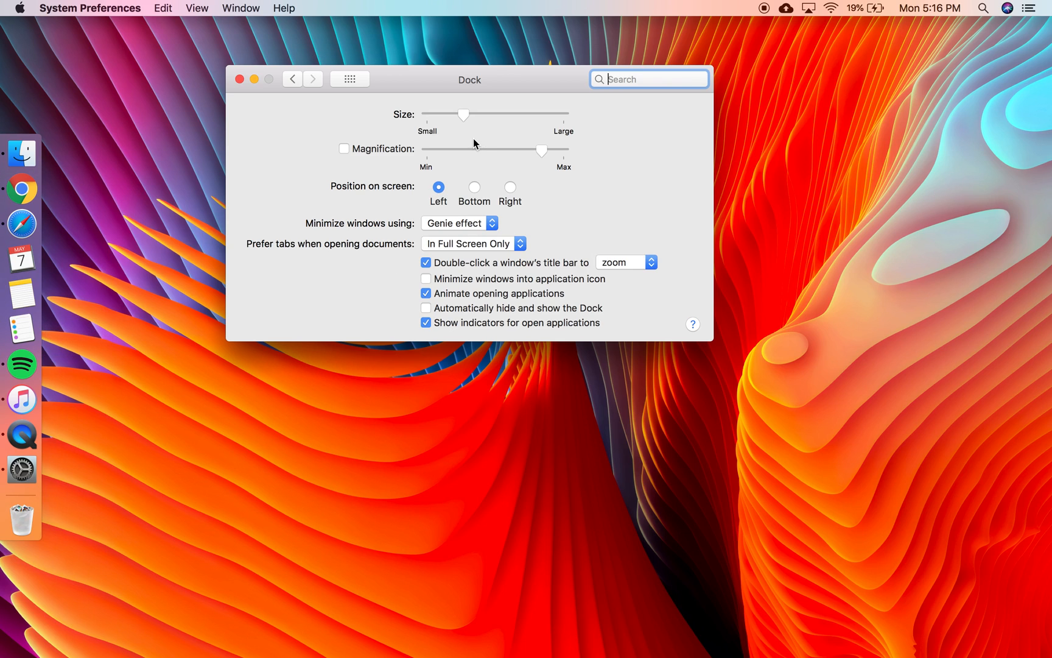
{"action": "left_click", "coordinate": [472, 188]}
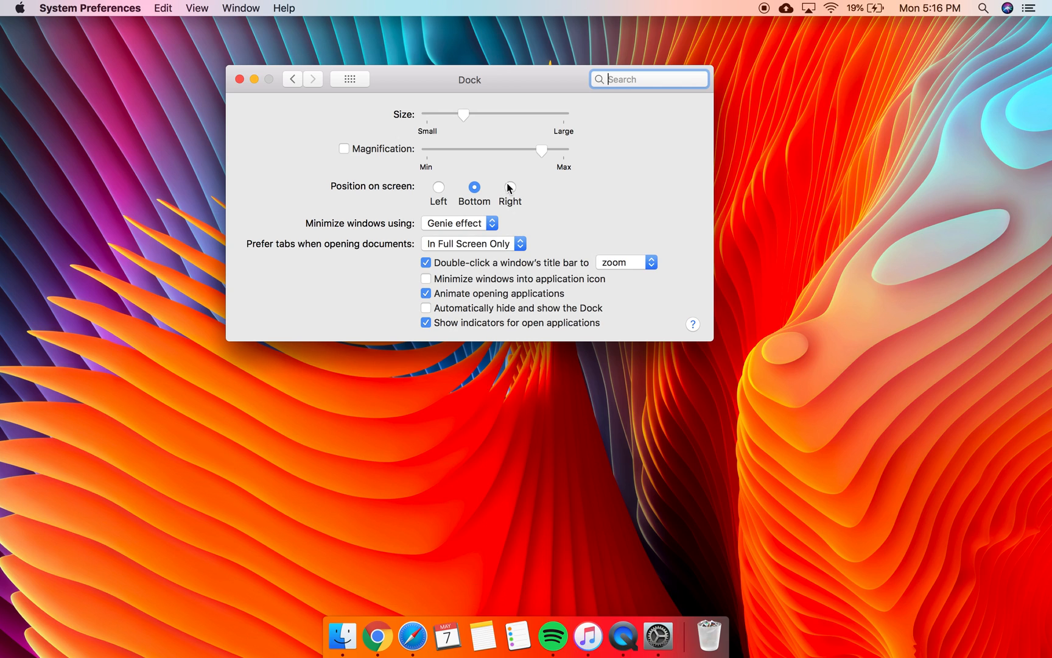
{"action": "left_click", "coordinate": [510, 187]}
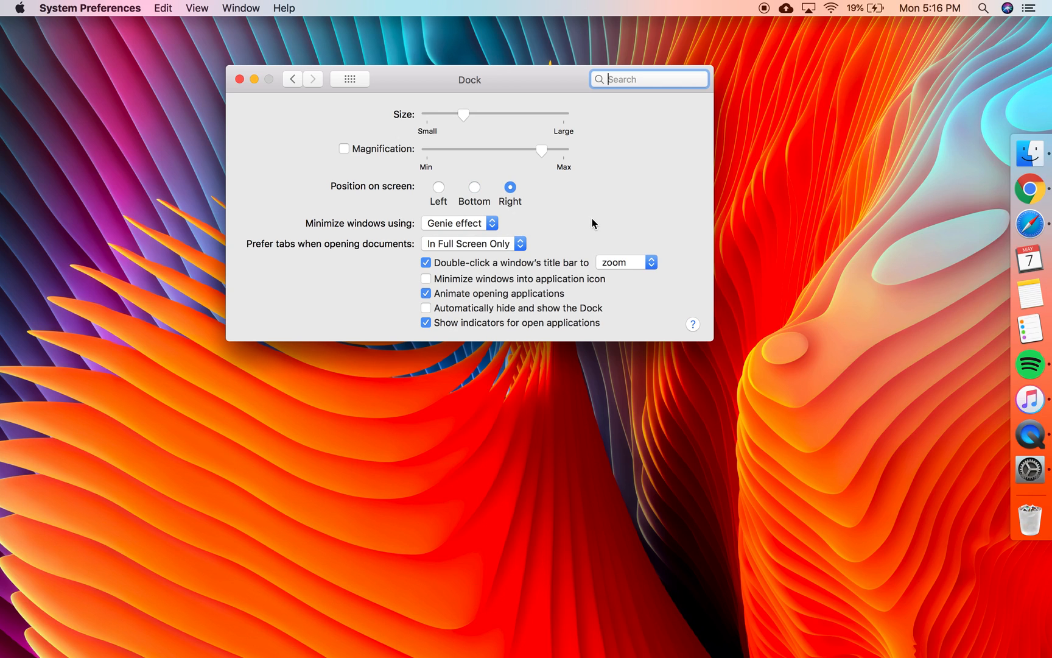
{"action": "left_click", "coordinate": [474, 188]}
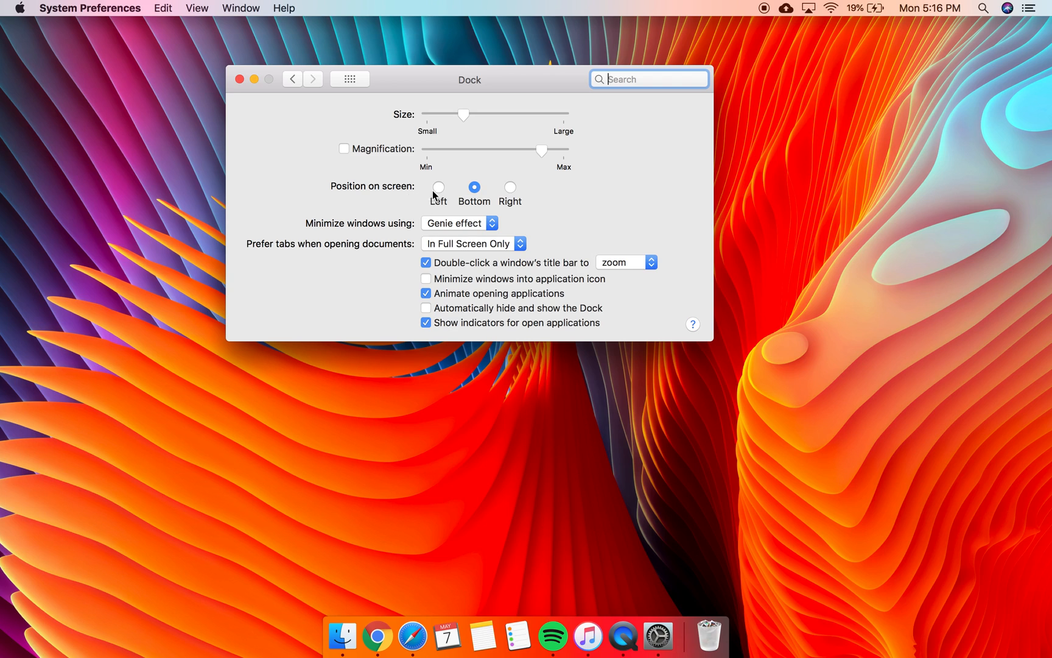
{"action": "left_click", "coordinate": [439, 187]}
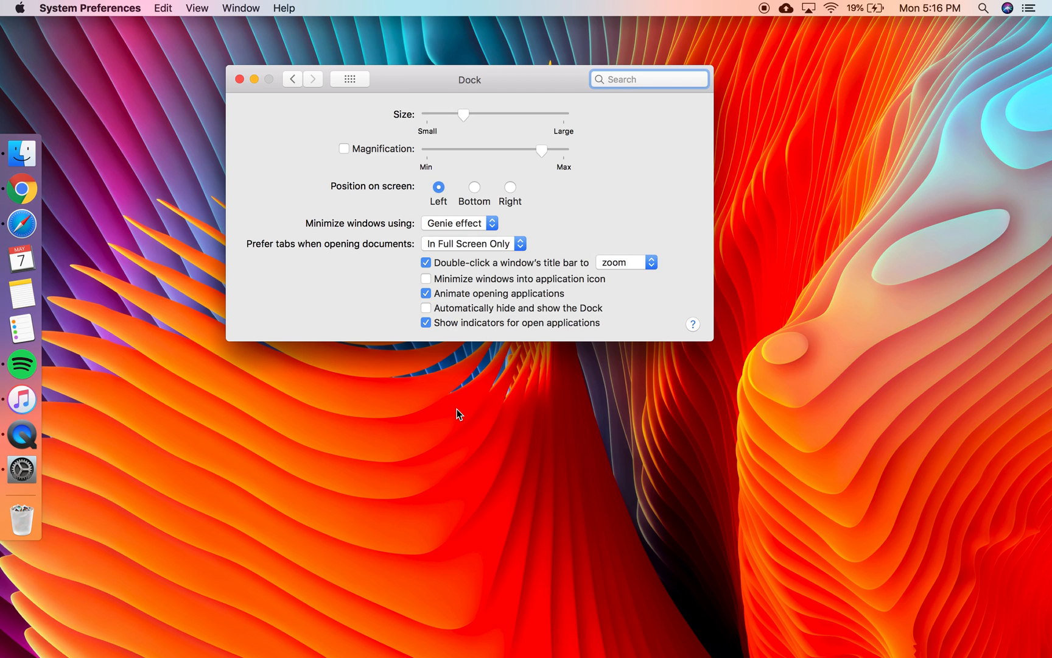
{"action": "mouse_move", "coordinate": [539, 267]}
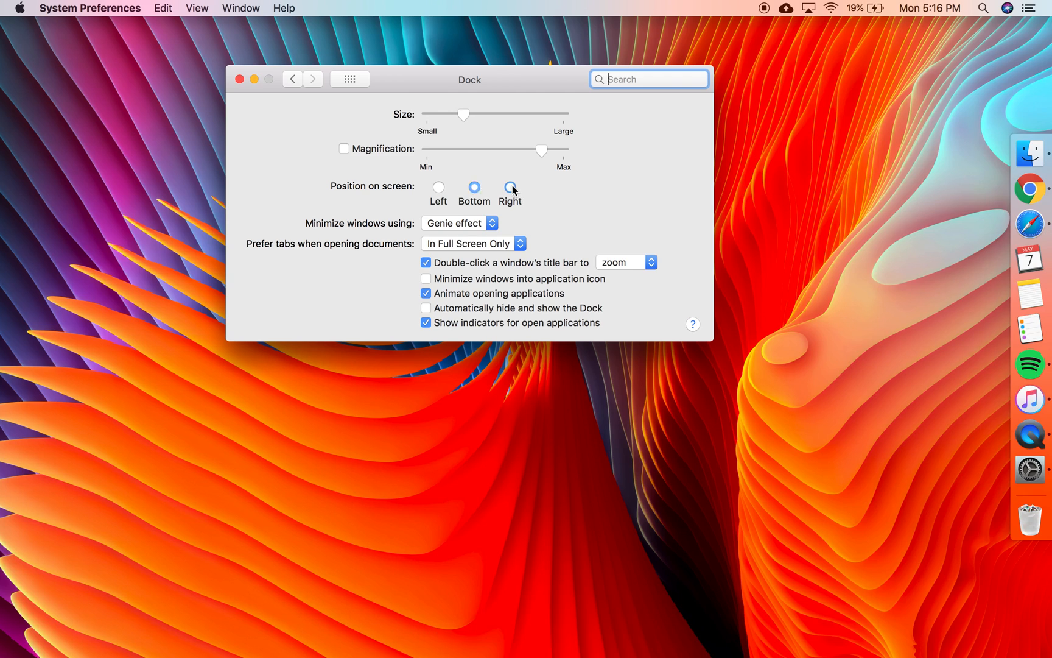
{"action": "left_click", "coordinate": [439, 186]}
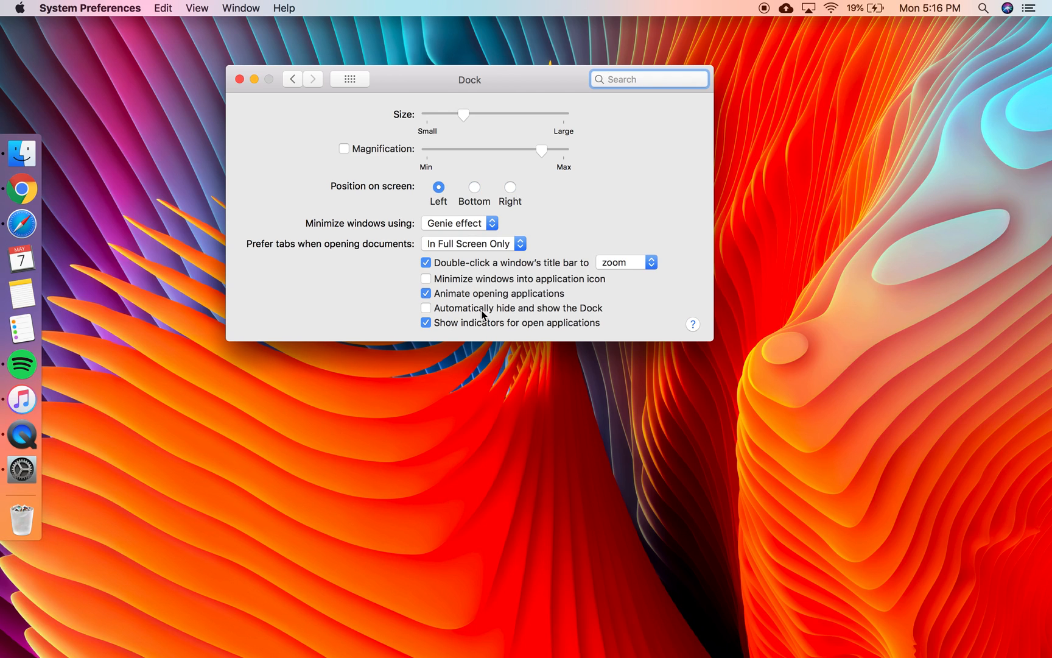
{"action": "left_click", "coordinate": [649, 78]}
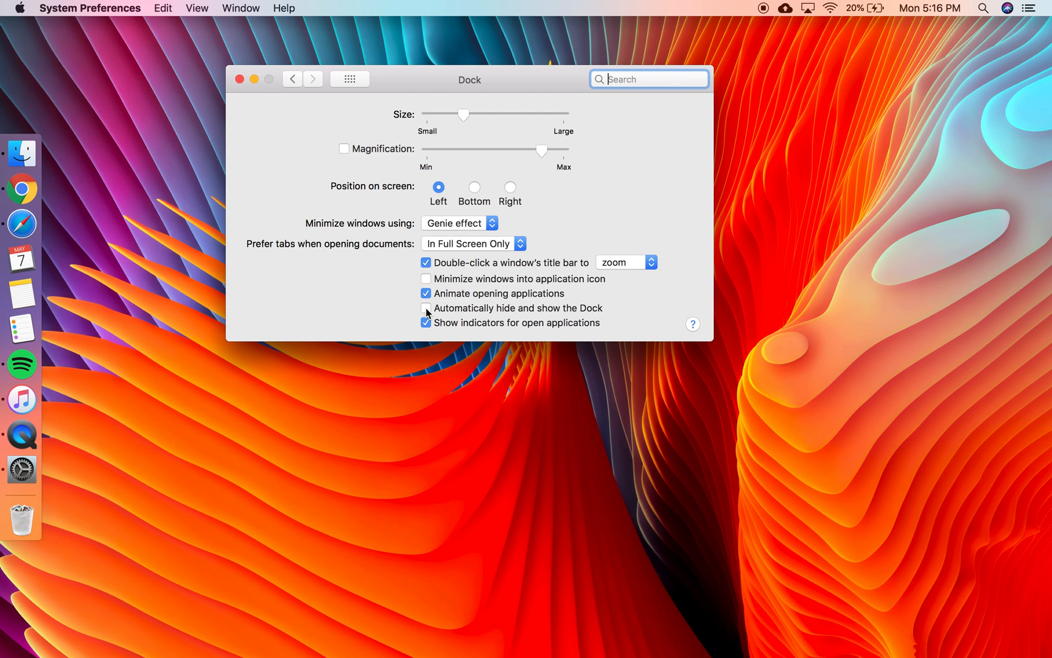
Enable 'Automatically hide and show the Dock'.
{"action": "left_click", "coordinate": [425, 308]}
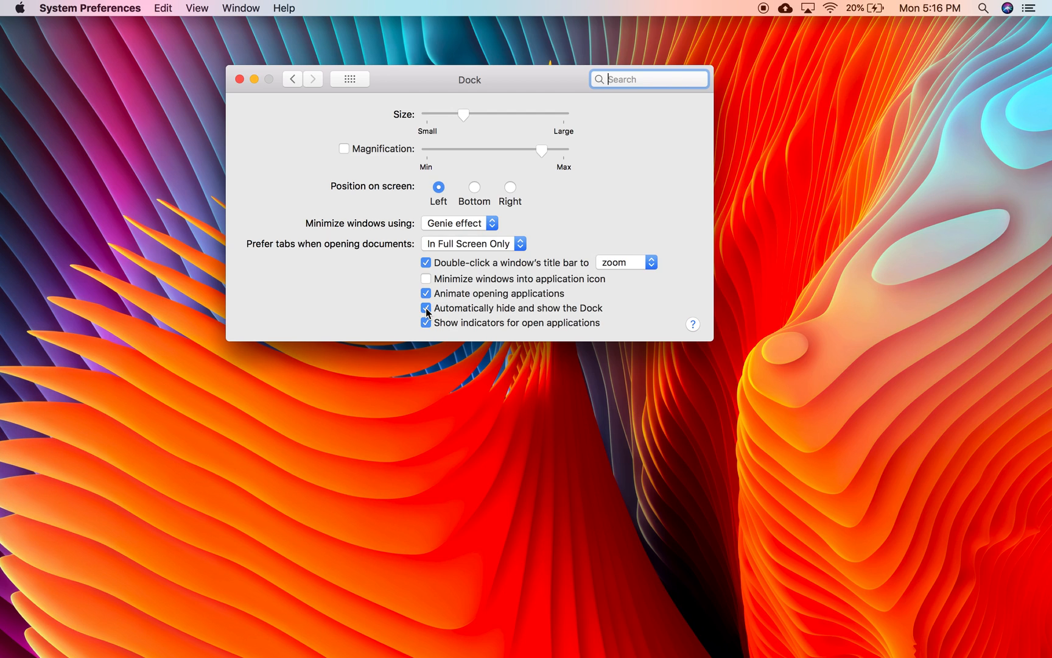
{"action": "mouse_move", "coordinate": [410, 313]}
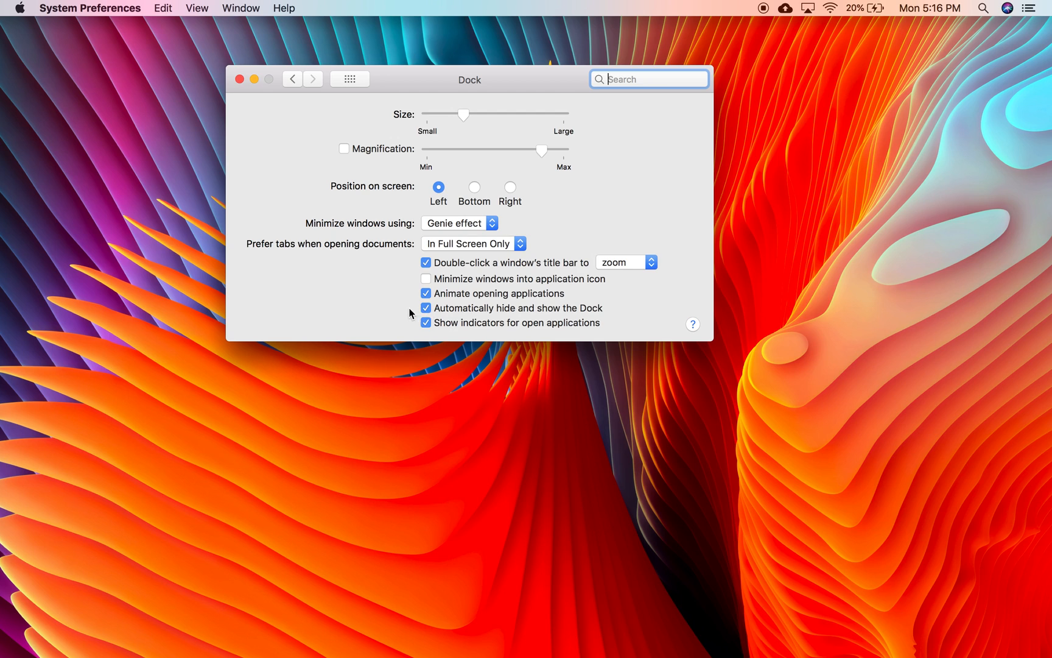
{"action": "mouse_move", "coordinate": [4, 298]}
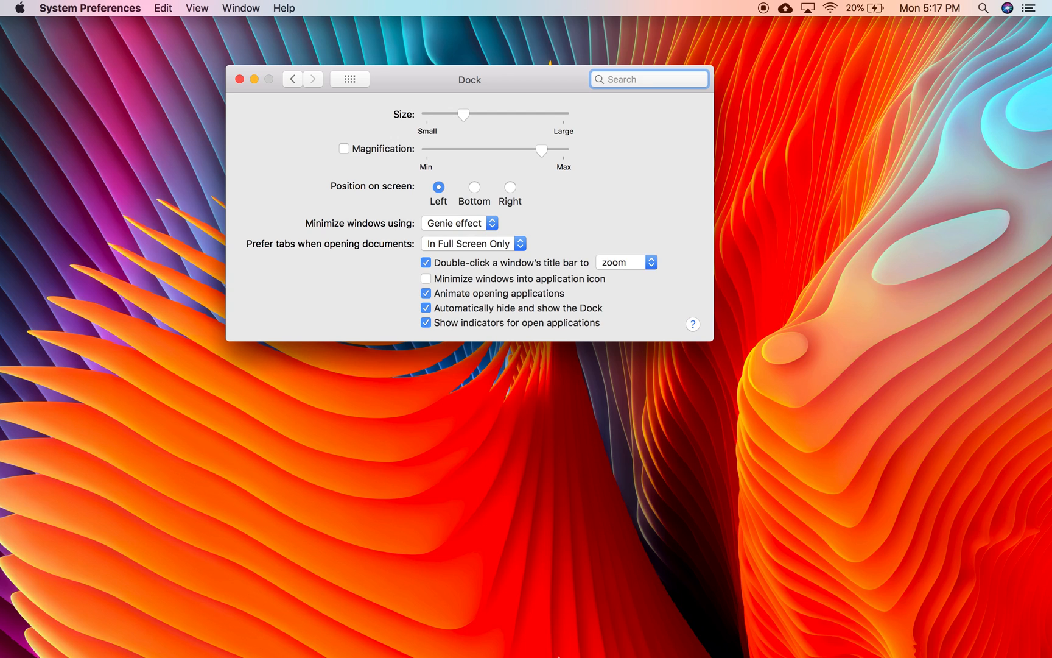
{"action": "mouse_move", "coordinate": [549, 122]}
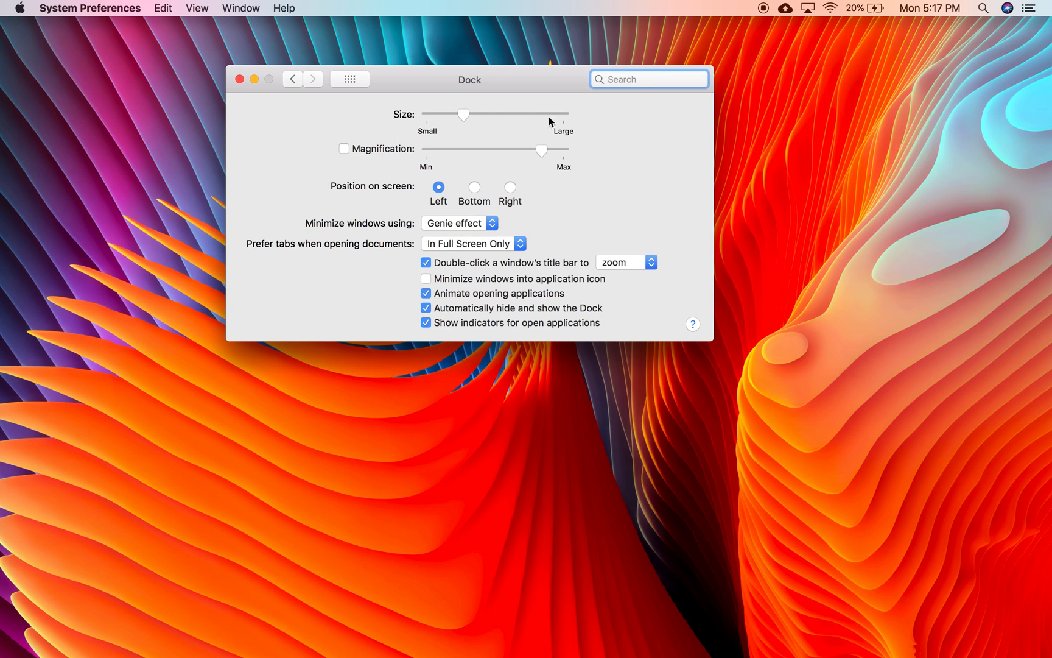
{"action": "left_click", "coordinate": [474, 188]}
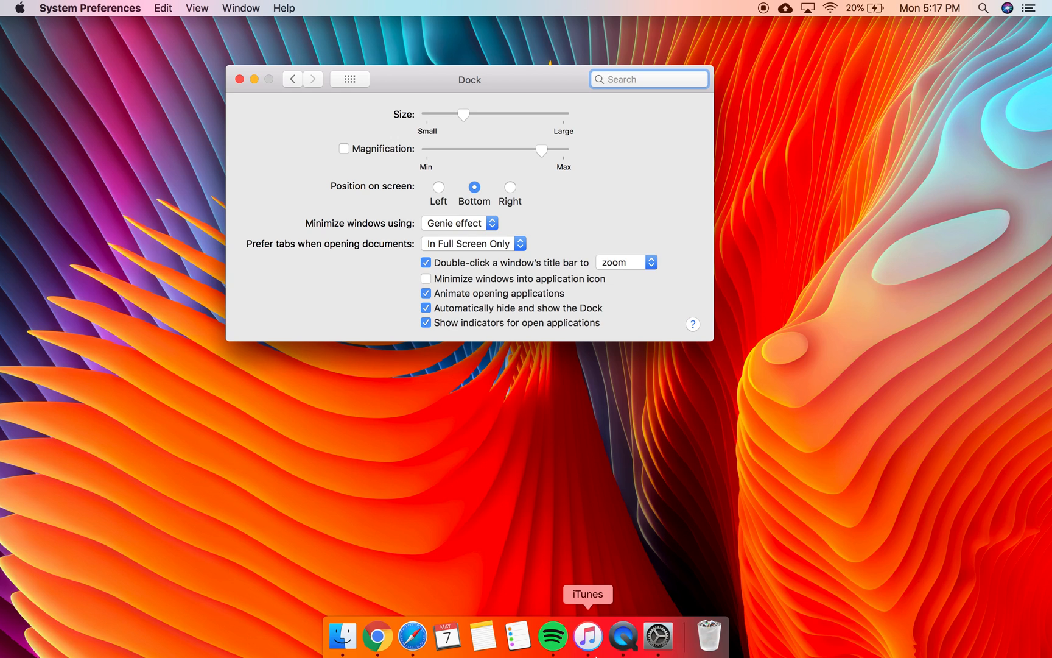
{"action": "left_click", "coordinate": [439, 186]}
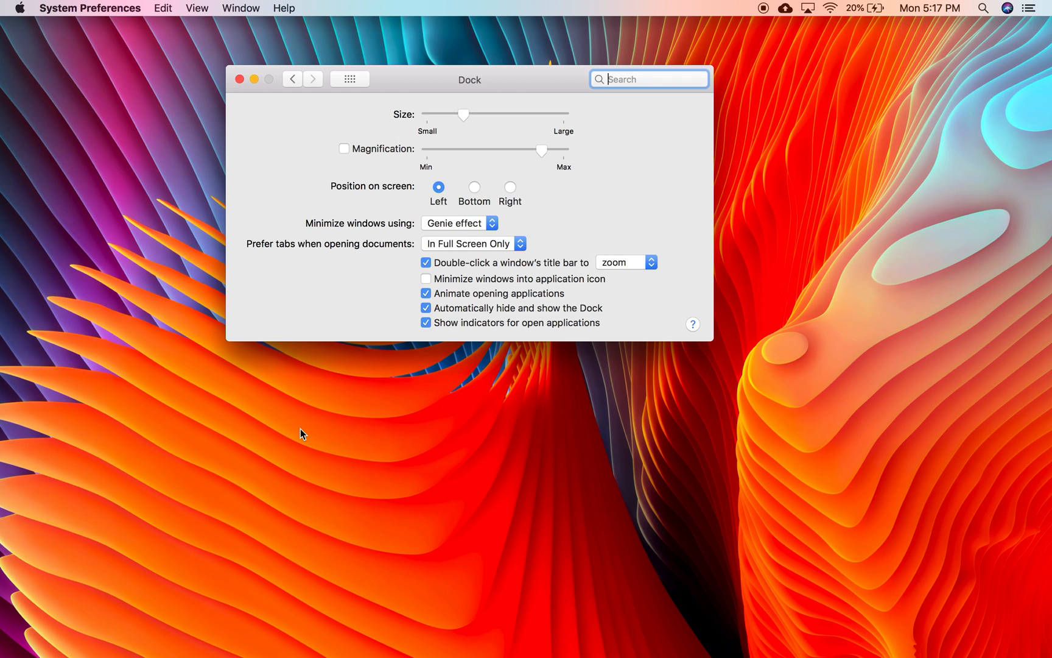
{"action": "mouse_move", "coordinate": [566, 227]}
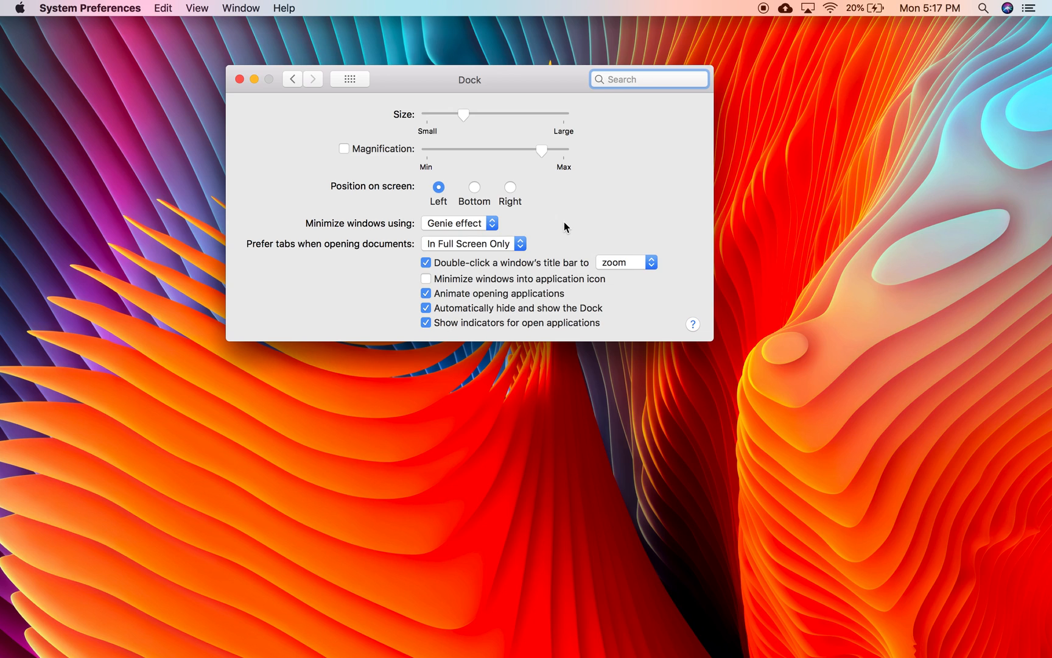
{"action": "left_click", "coordinate": [648, 78]}
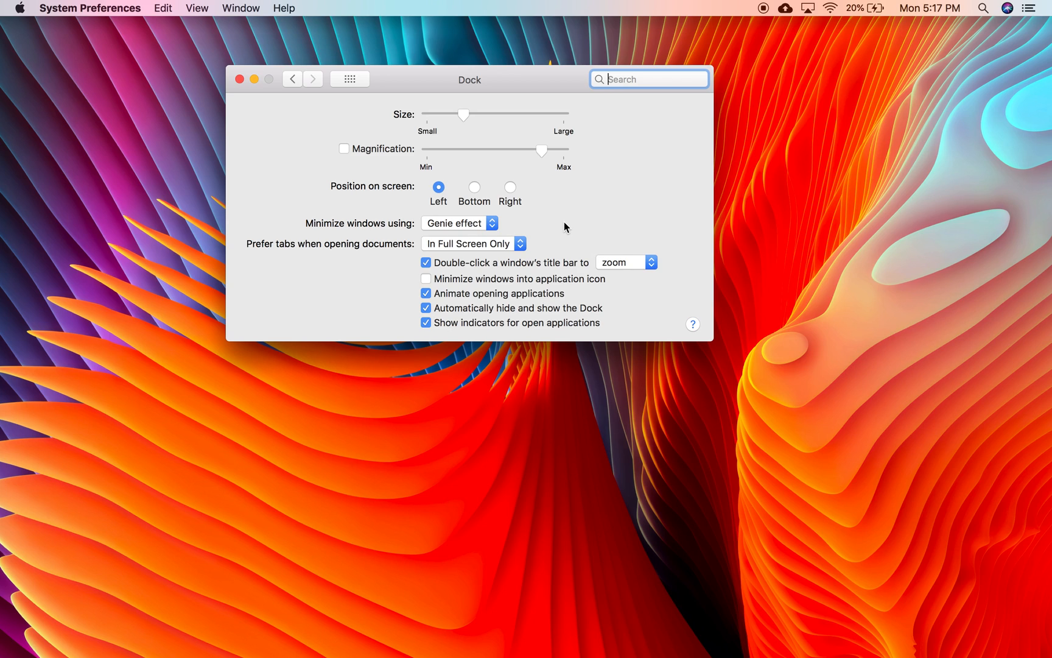